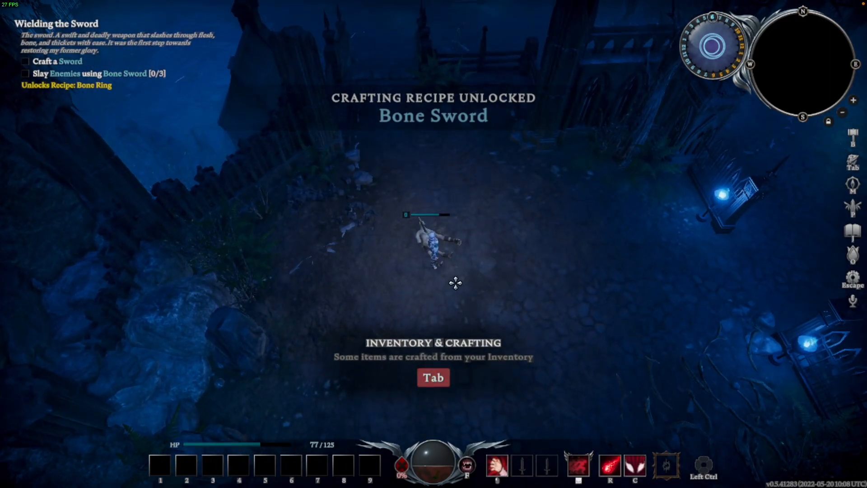
Open the character window's Crafting page to see the unlocked Bone Sword recipe
key(Tab)
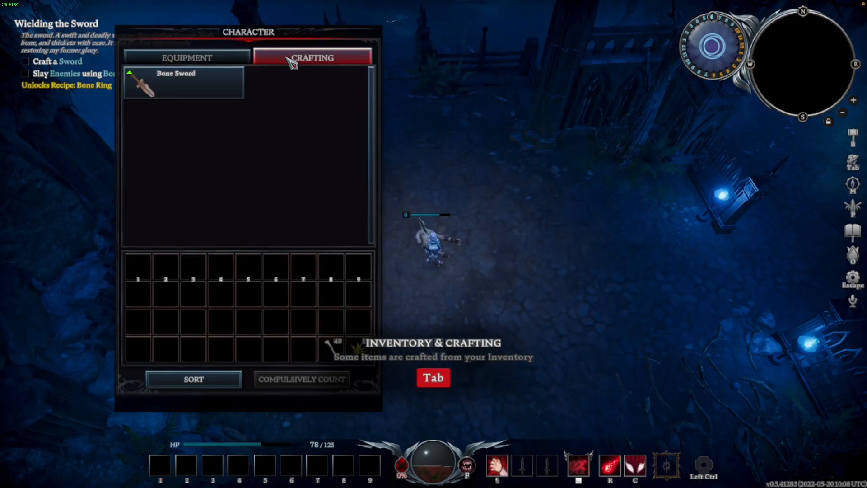
click(193, 379)
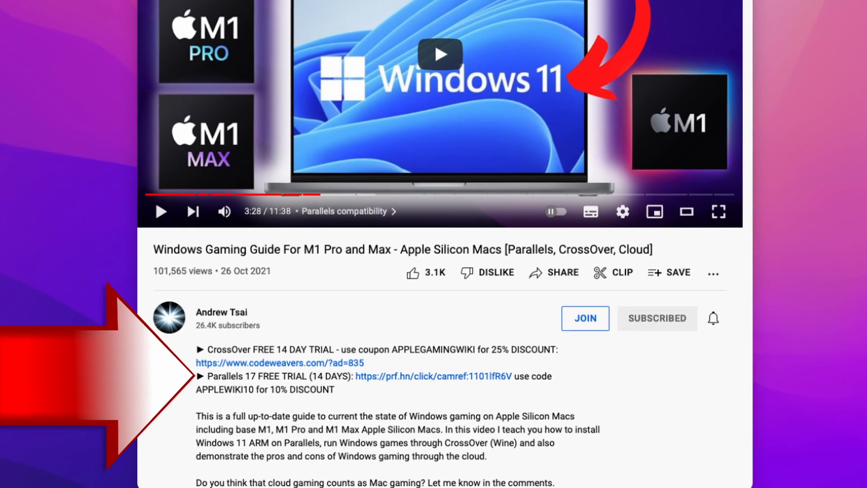
Scroll the guide video's description and follow the Parallels 17 free-trial link
scroll(down, 3)
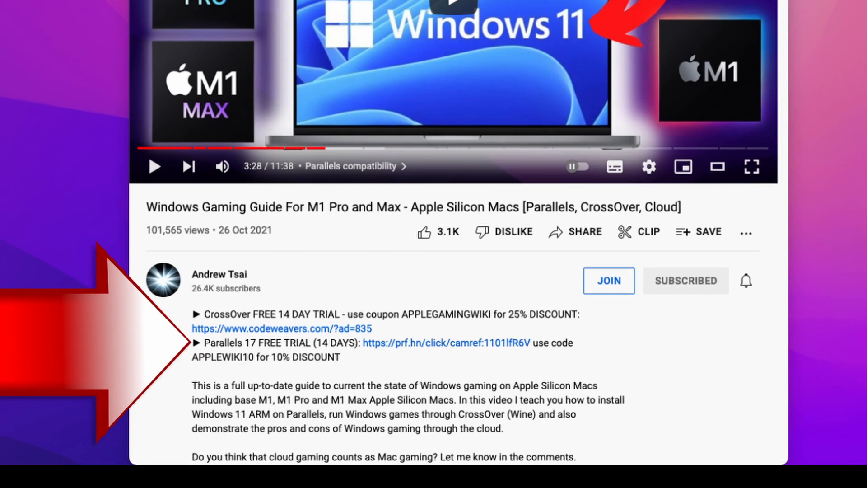
scroll(down, 3)
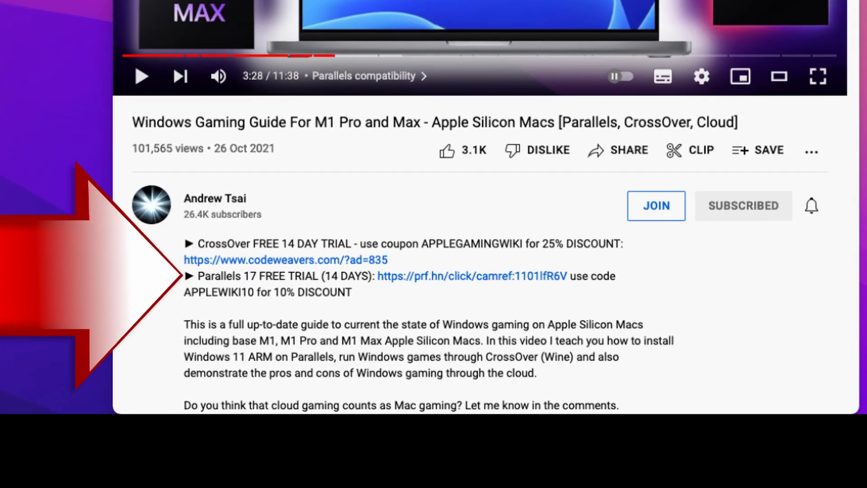
scroll(down, 3)
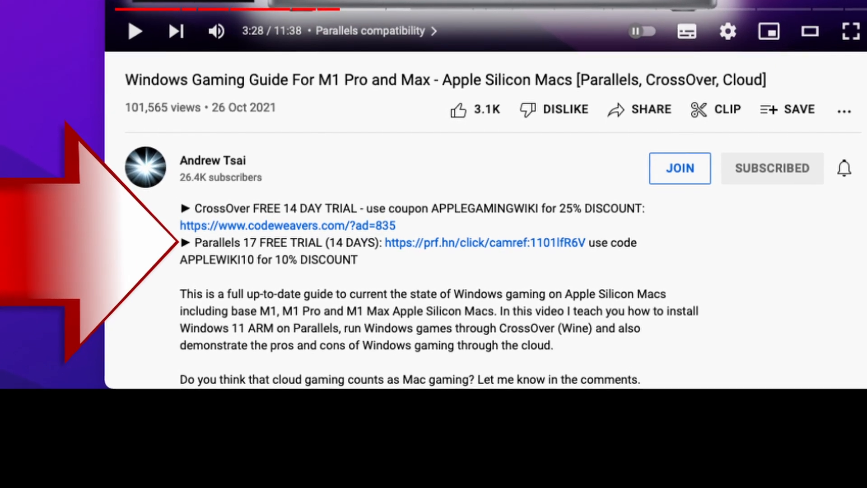
click(485, 242)
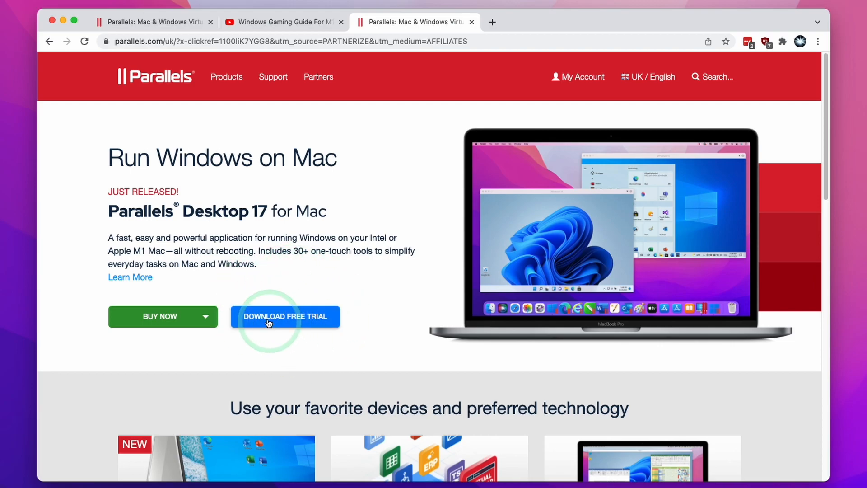
Start a new Pro Edition yearly license purchase and apply coupon APPLEWIKI10
click(160, 316)
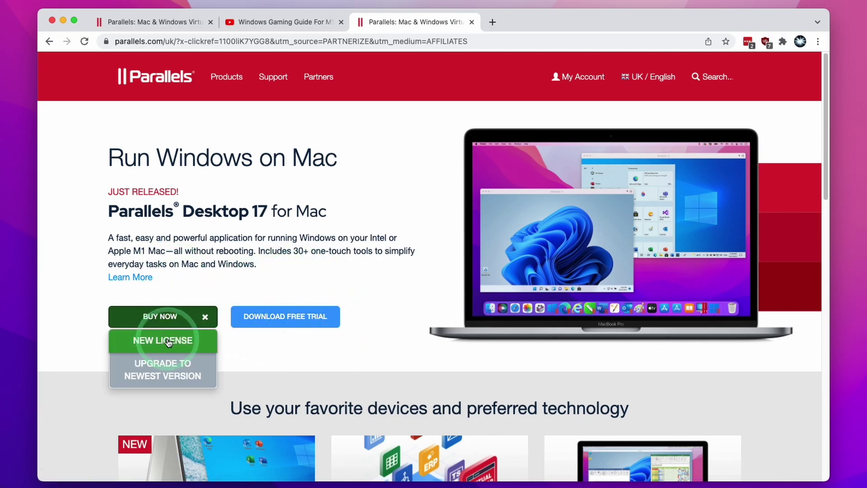
click(163, 340)
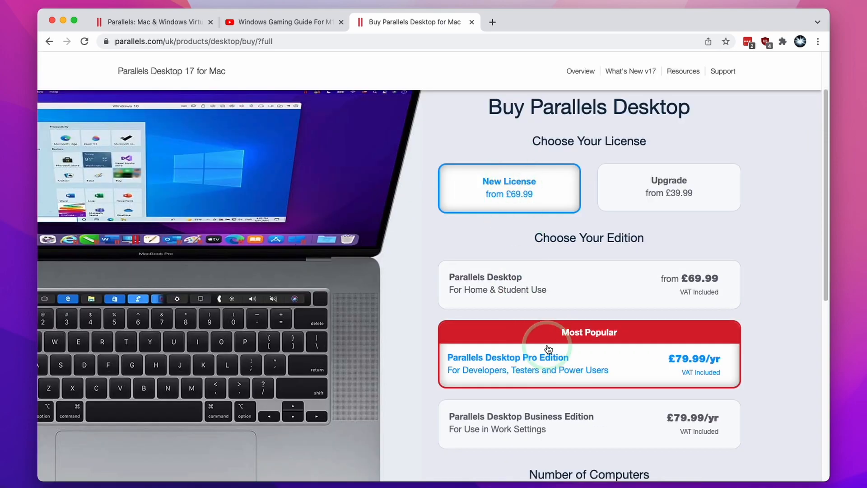
scroll(down, 3)
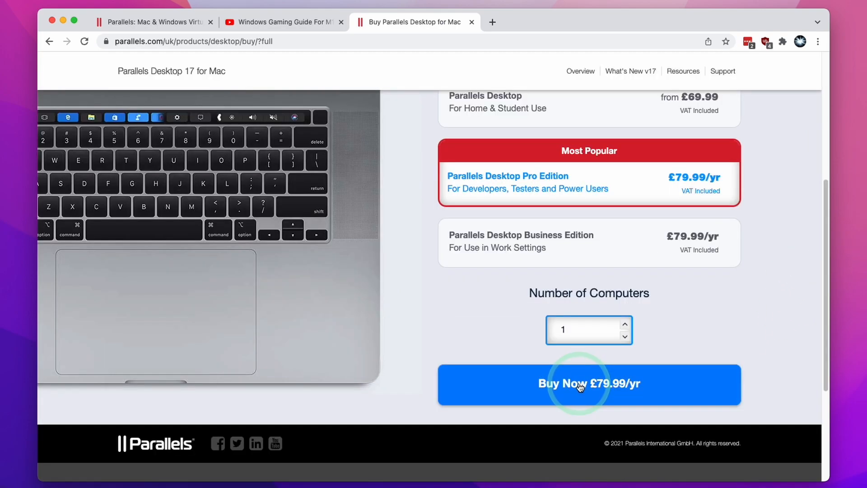
click(579, 384)
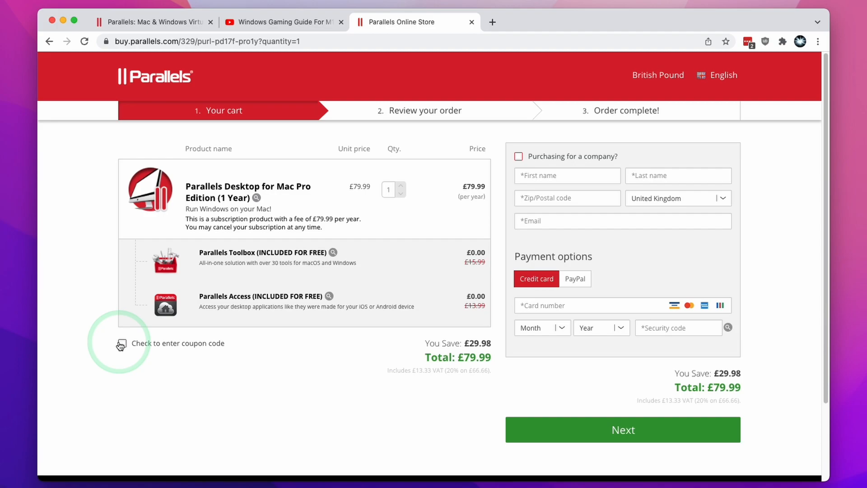
click(121, 343)
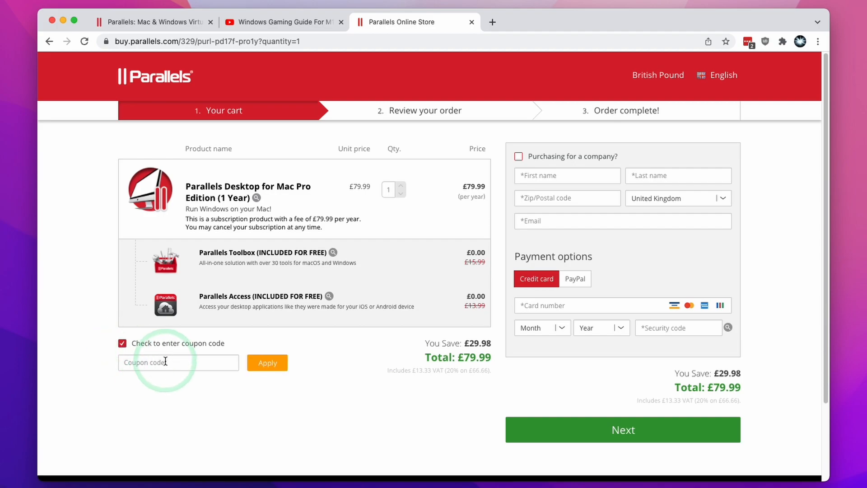
text(APPLEWIKI10)
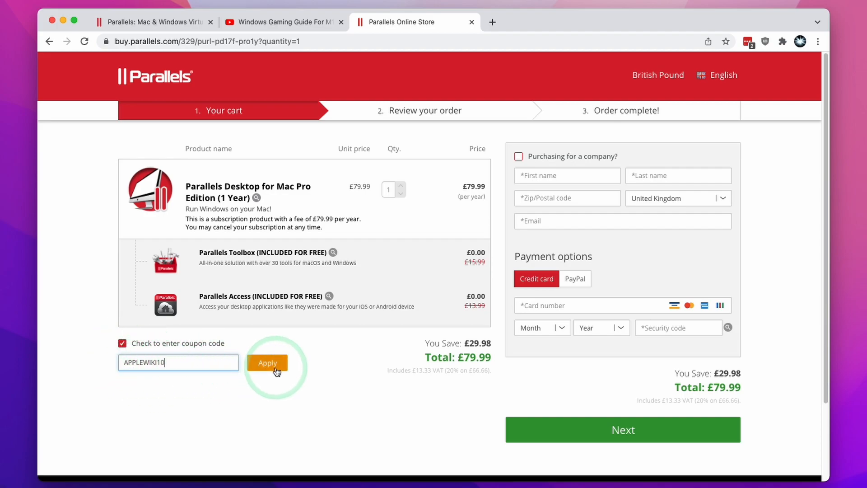
click(267, 362)
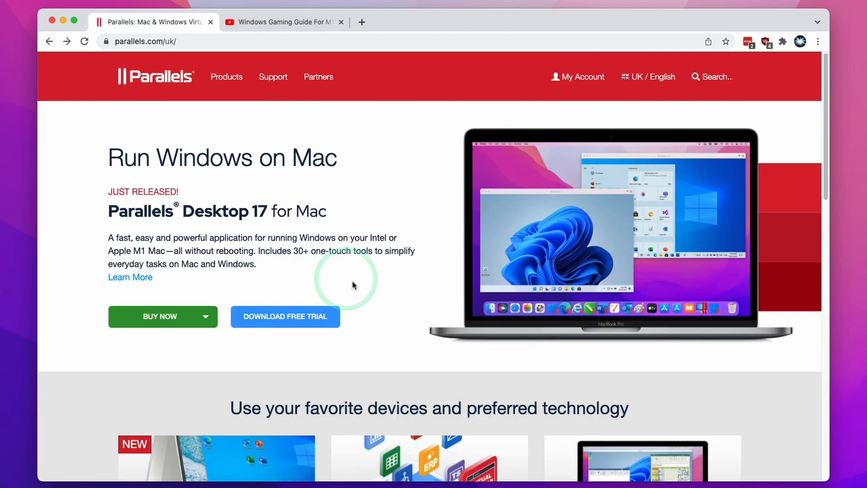
Download the Parallels Desktop free trial from the trial page instead
click(285, 317)
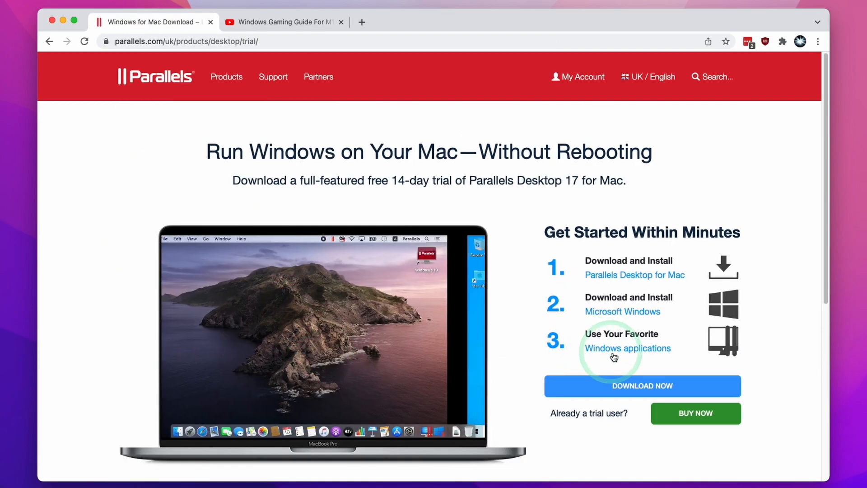
click(642, 386)
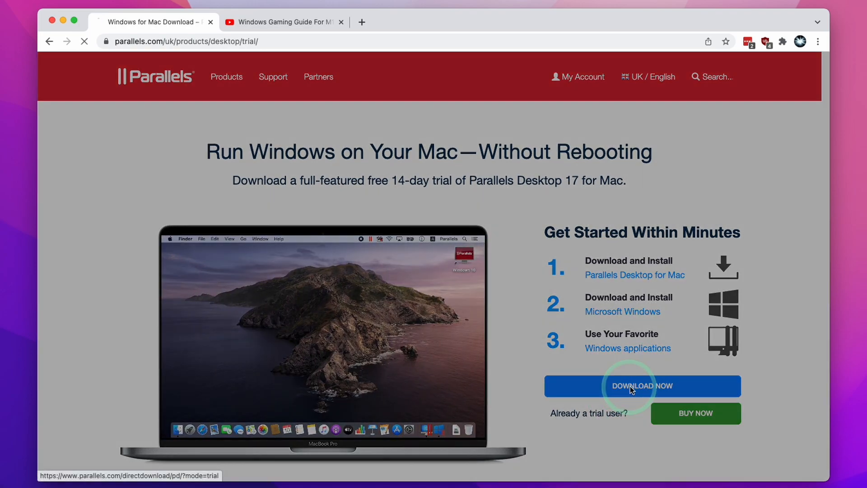
click(642, 386)
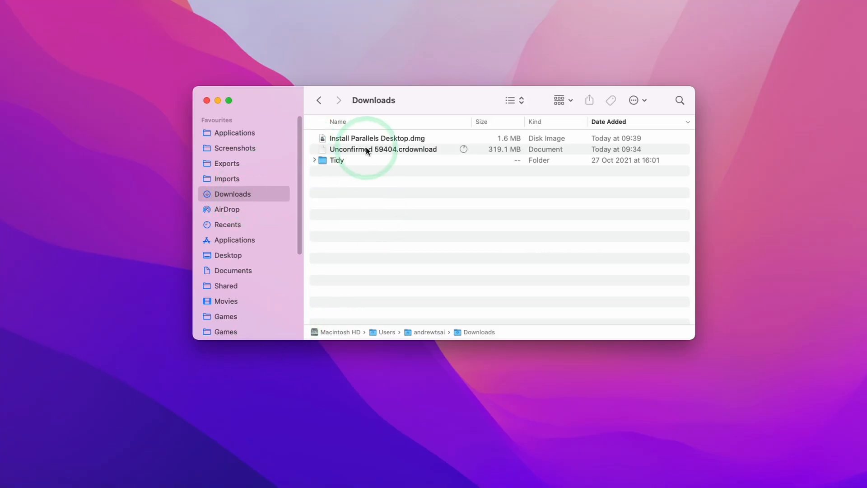
Open Install Parallels Desktop.dmg from Downloads and enter the administrator password
click(383, 149)
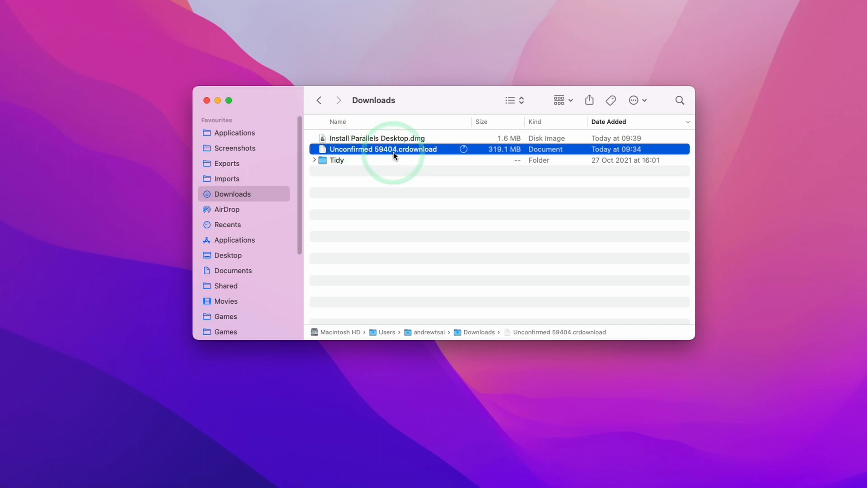
click(375, 138)
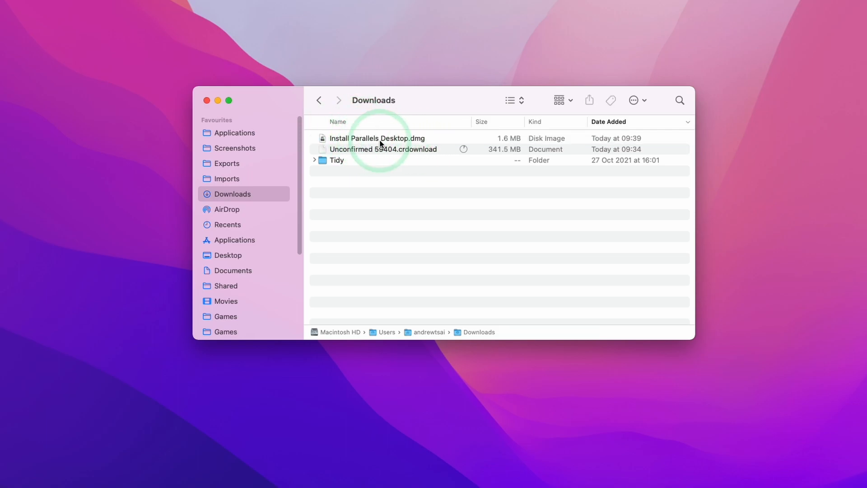
double_click(377, 138)
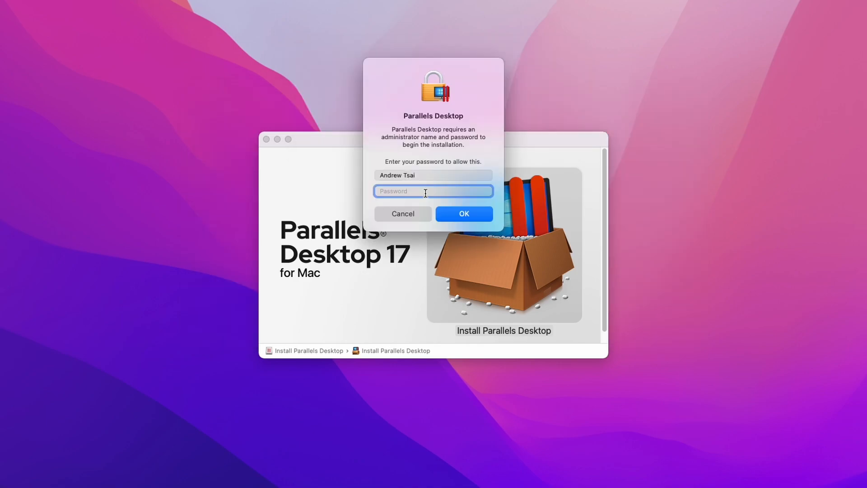
text(password)
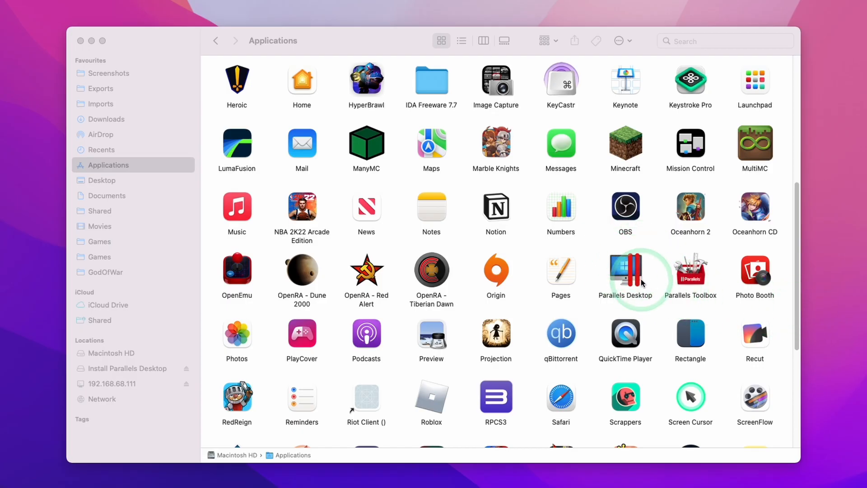
Launch Parallels Desktop and install Windows 11 downloaded from Microsoft into a new VM
double_click(625, 271)
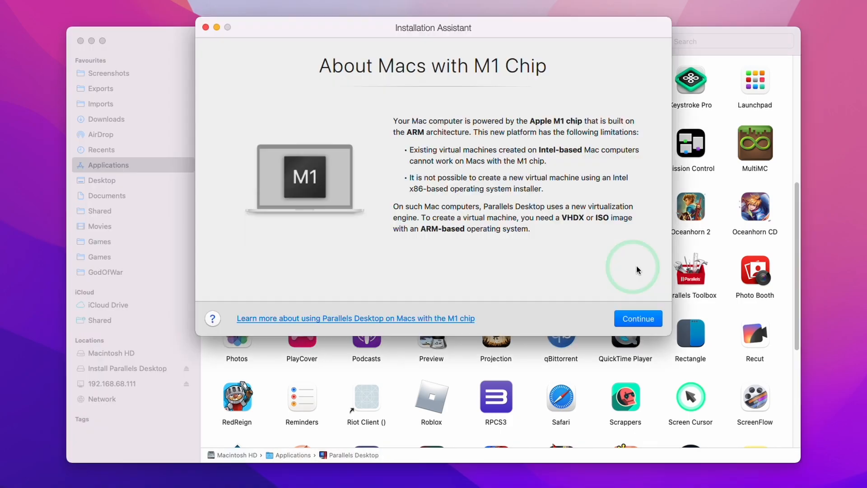
mouse_move(265, 38)
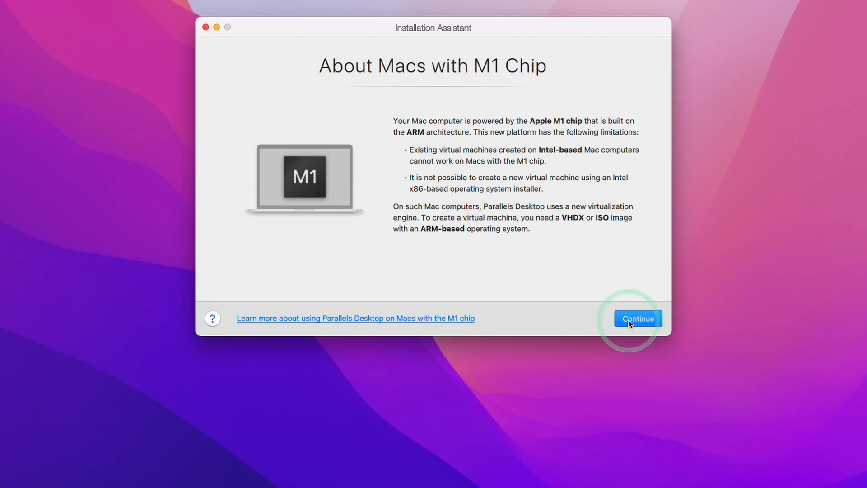
click(638, 318)
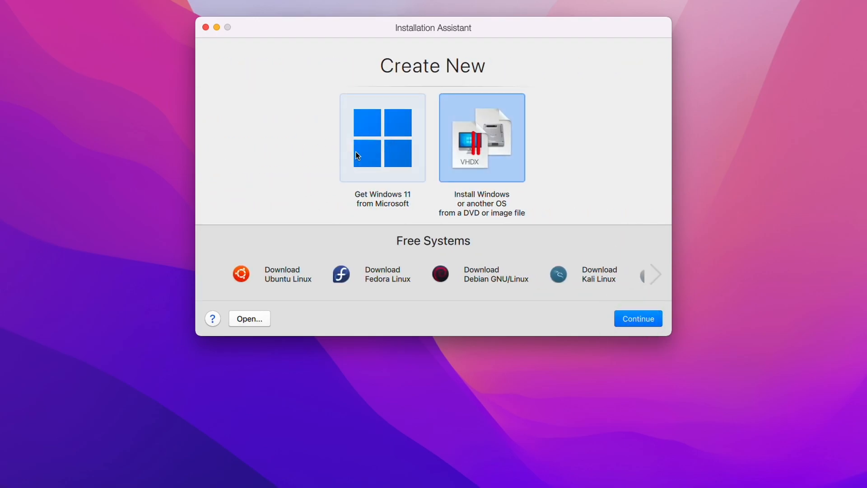
mouse_move(367, 152)
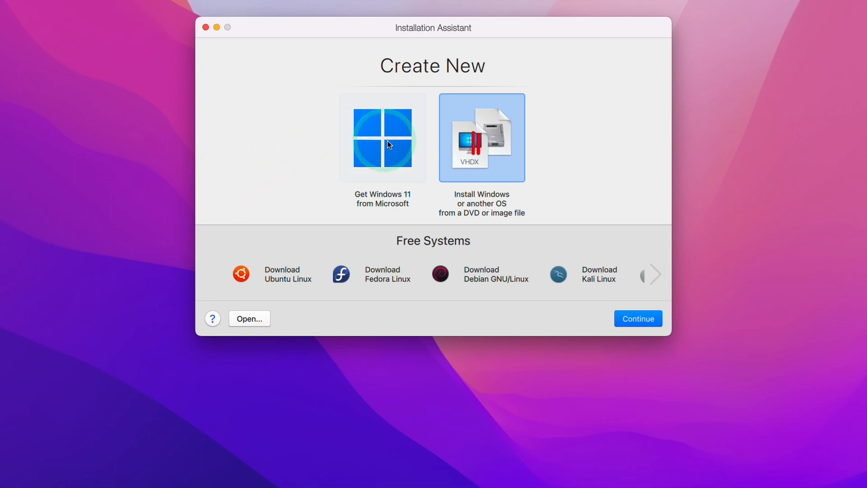
click(382, 144)
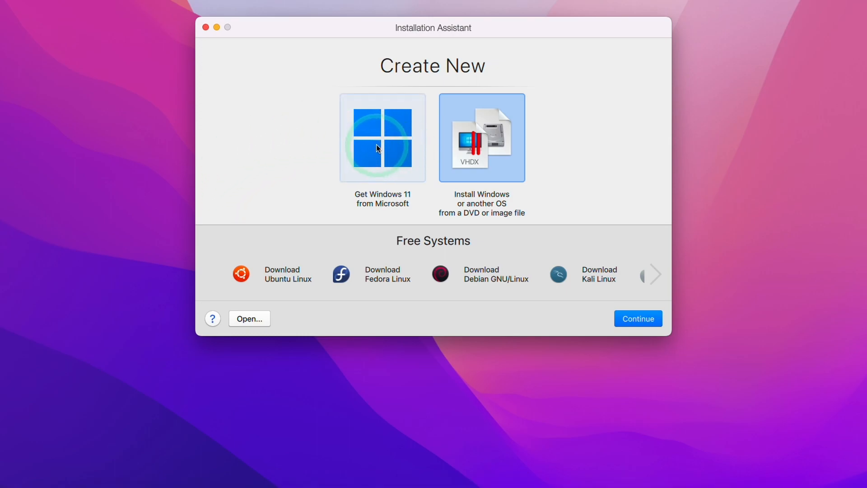
click(638, 319)
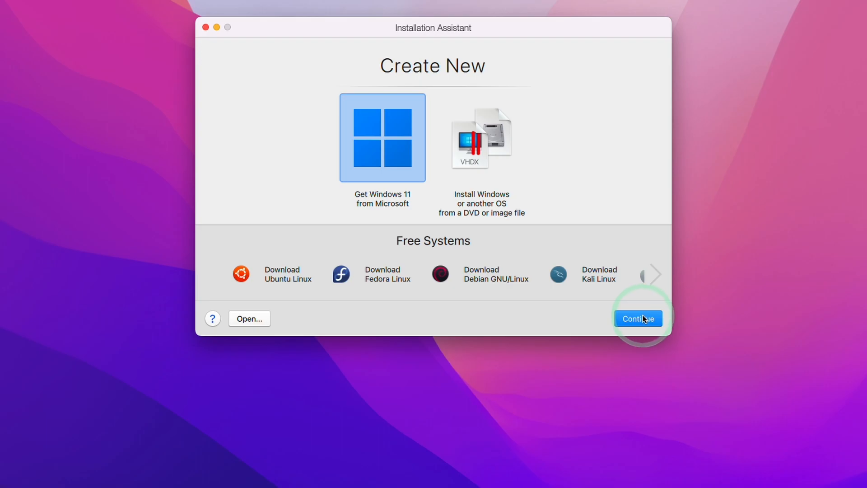
click(638, 318)
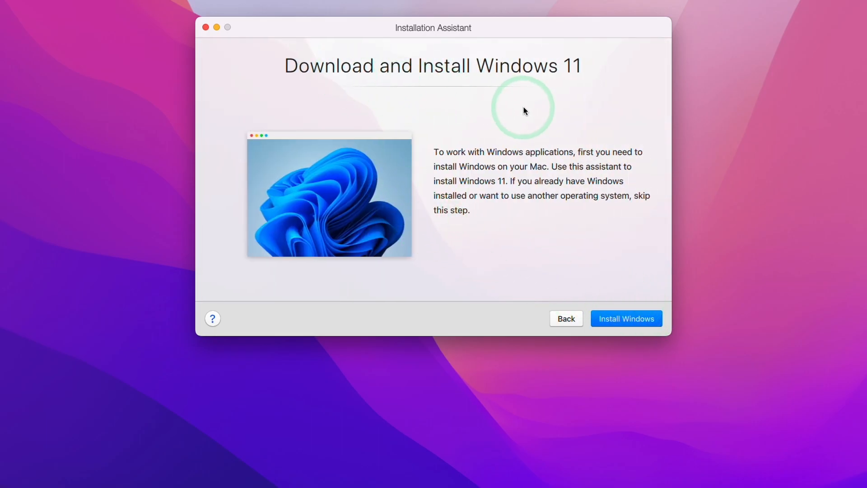
click(627, 318)
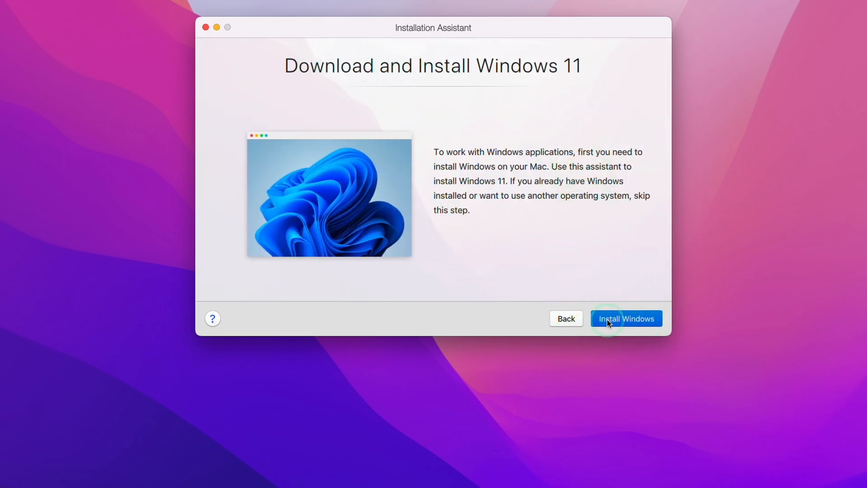
click(626, 319)
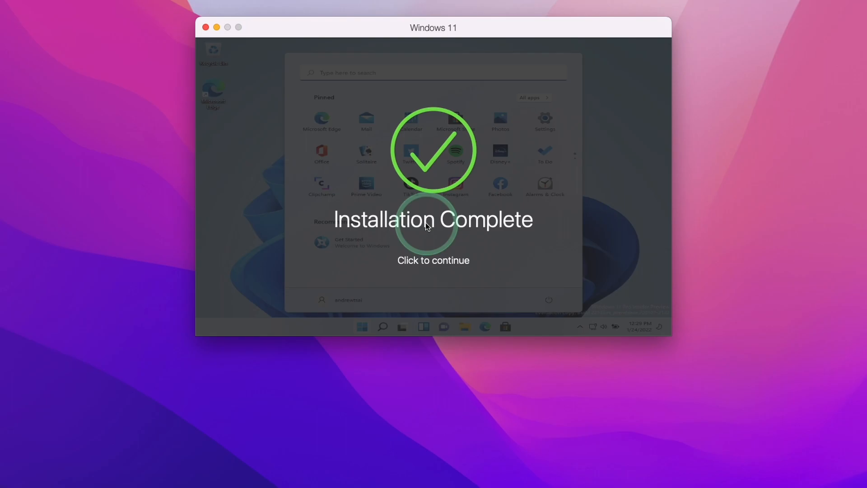
Dismiss Installation Complete and close Edge and the Windows Update settings
click(433, 228)
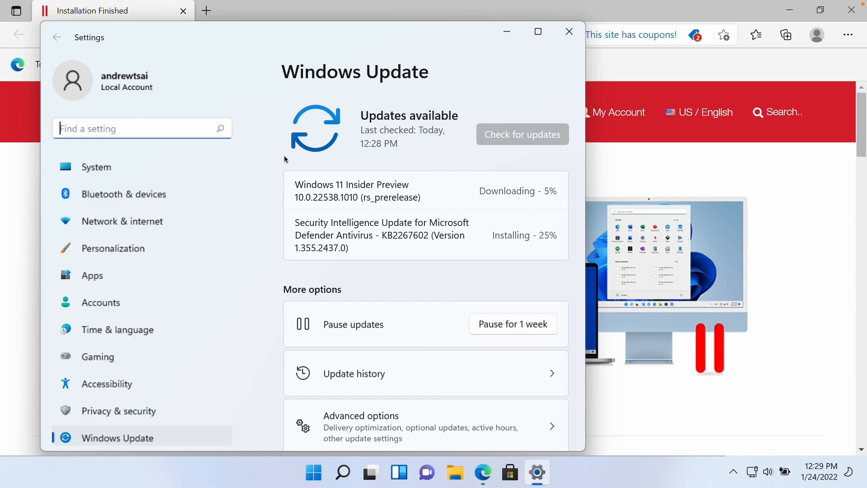
mouse_move(365, 52)
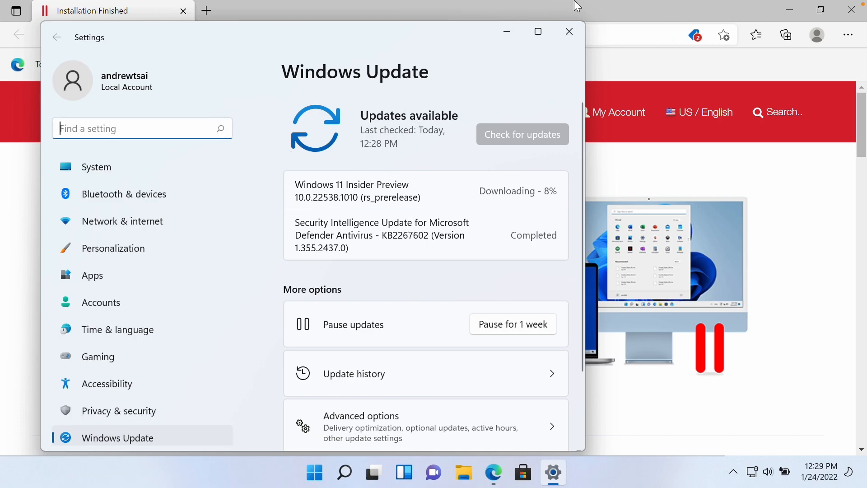
click(569, 31)
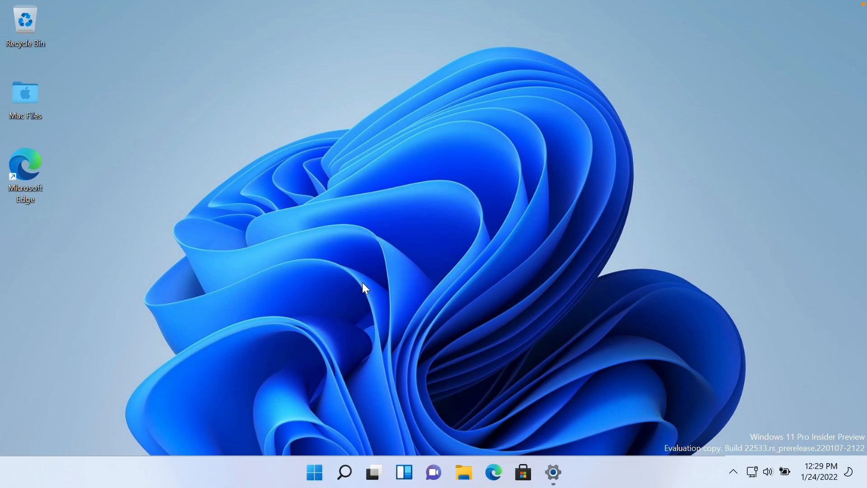
click(553, 471)
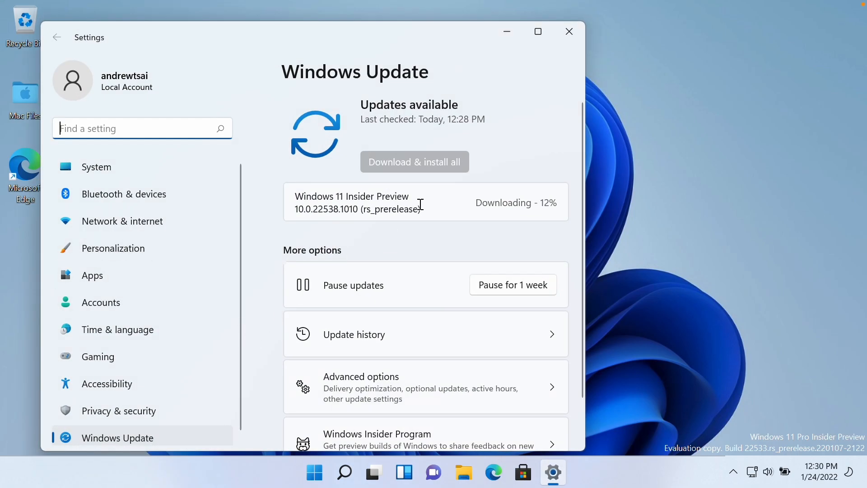
click(568, 31)
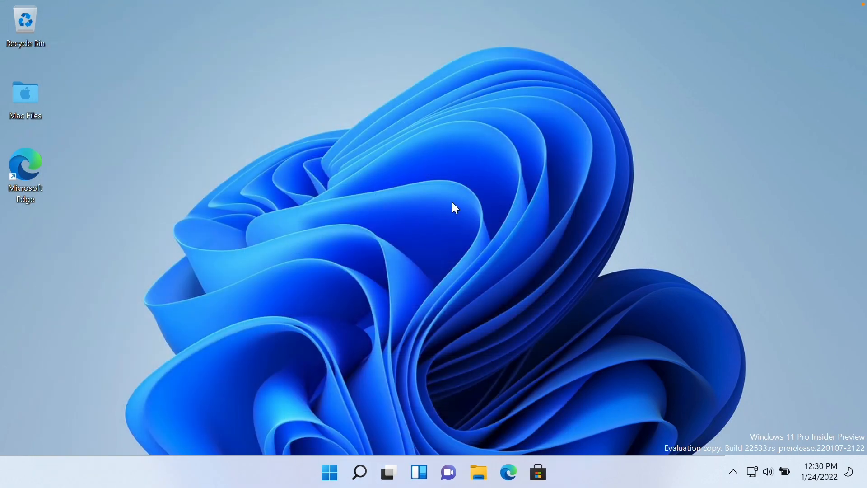
mouse_move(513, 325)
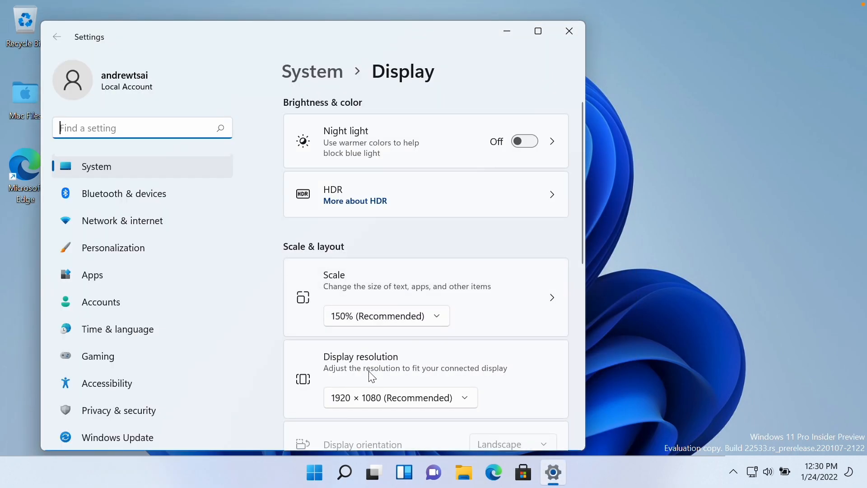
Change the Windows display scale from 150% to 100% and close Settings
click(386, 315)
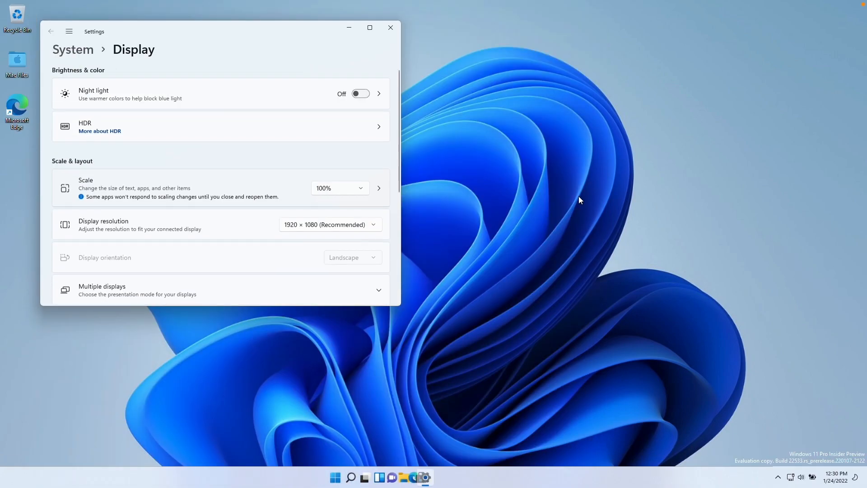
click(340, 187)
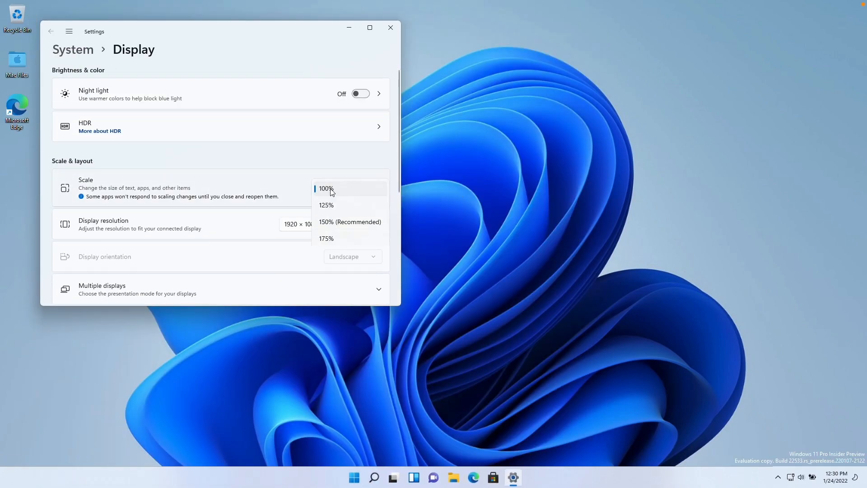
click(390, 27)
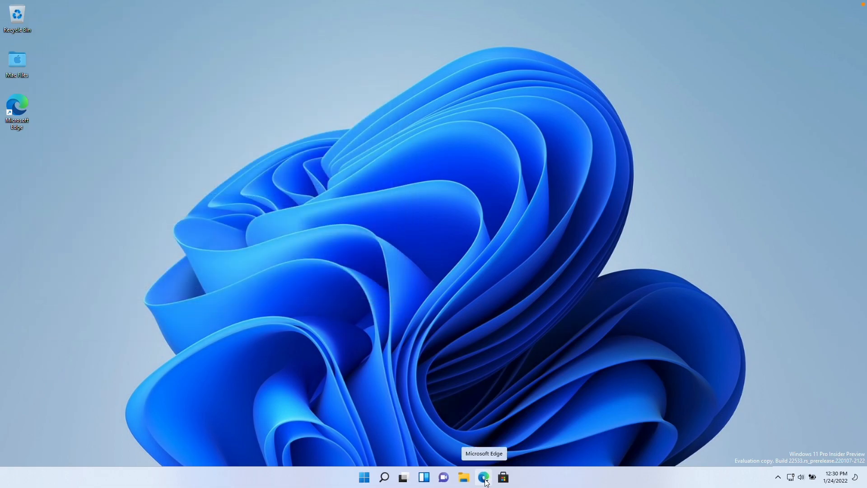
mouse_move(339, 4)
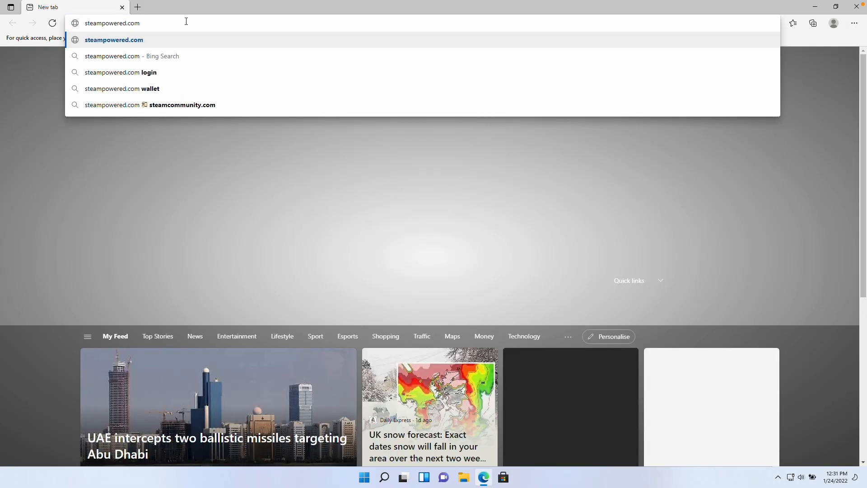
Download SteamSetup.exe from steampowered.com in Edge and run it
click(113, 40)
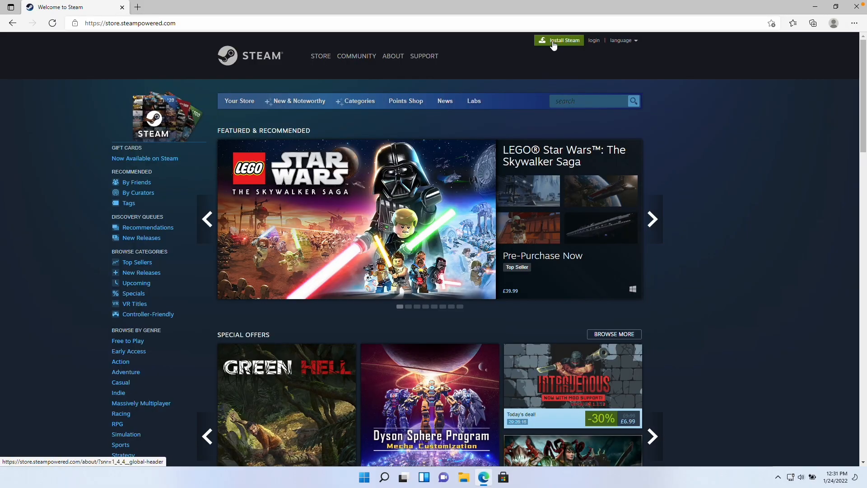
click(559, 40)
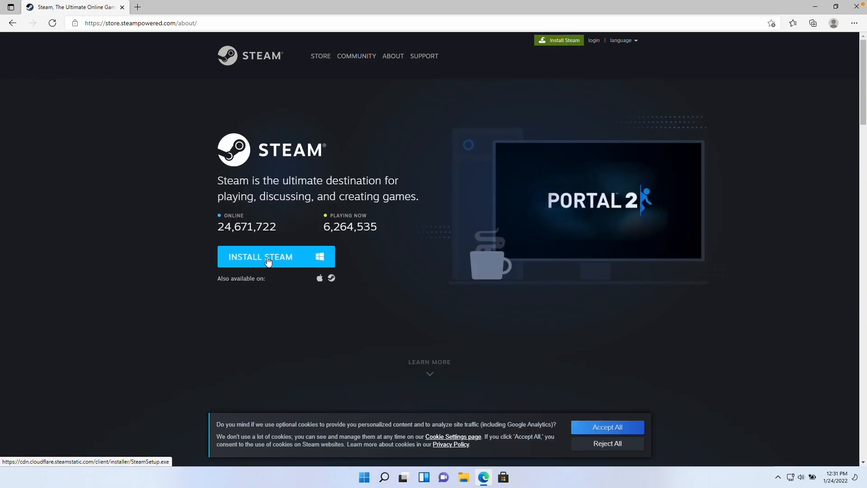
click(268, 257)
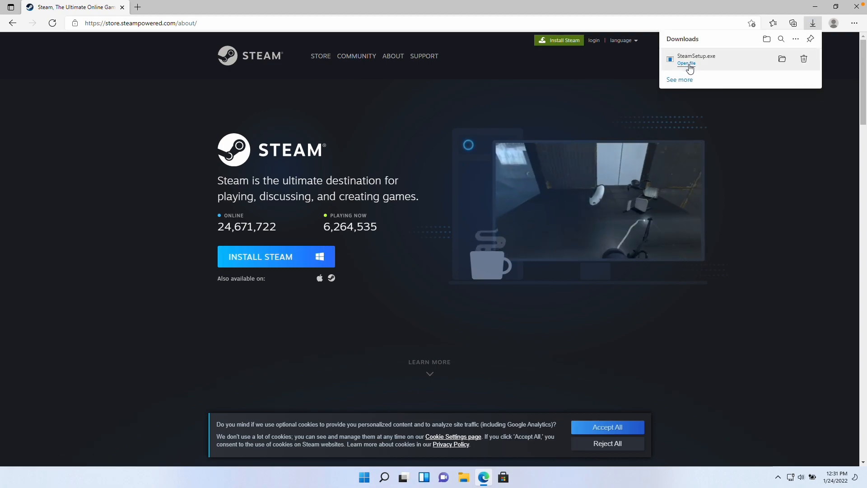
click(687, 63)
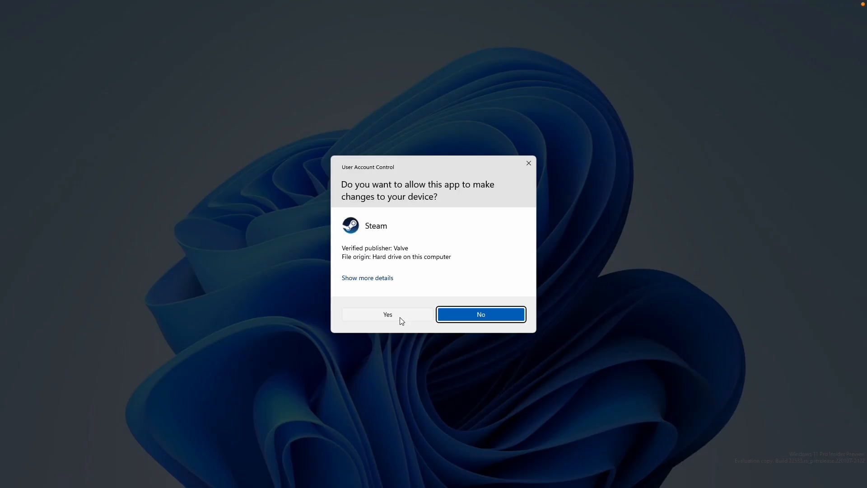
Approve UAC, install Steam to the default folder, launch it and log in
click(387, 315)
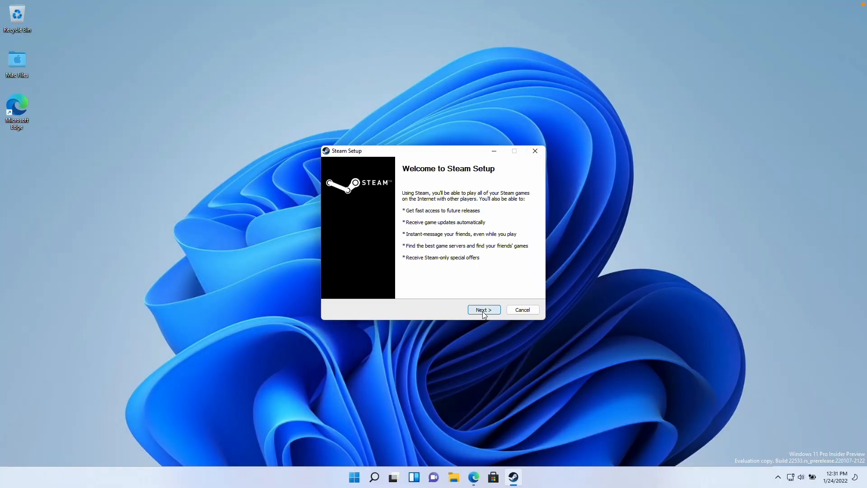
click(484, 309)
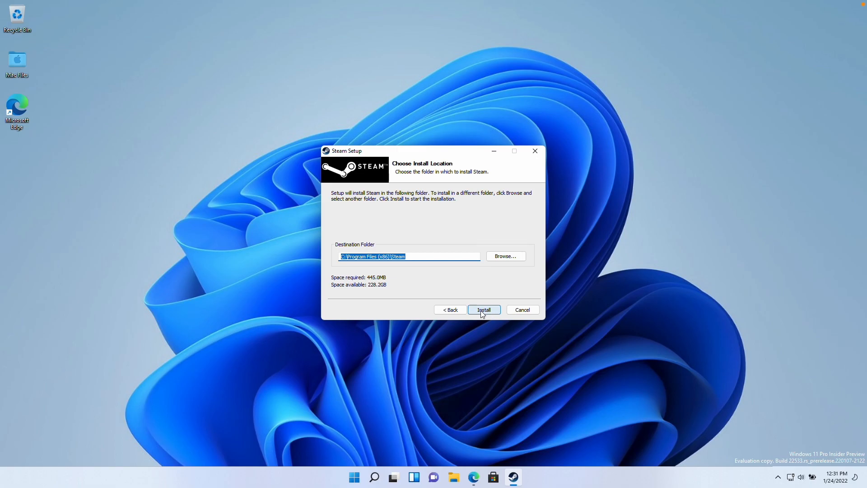
click(484, 309)
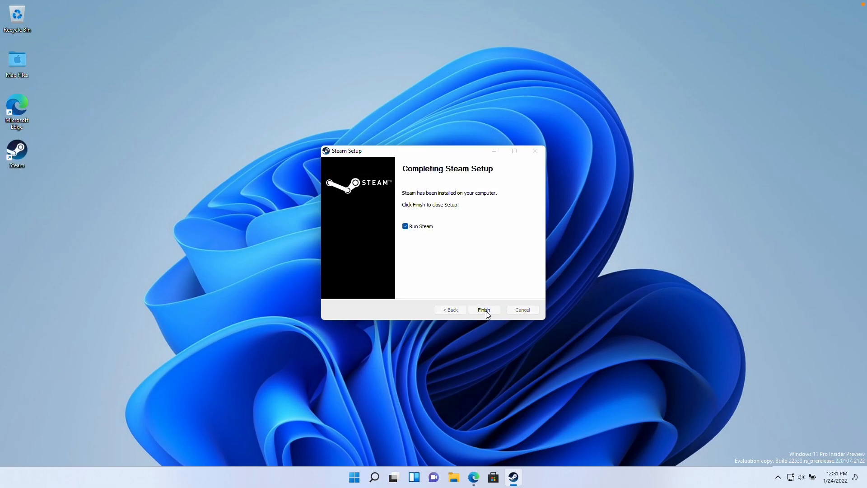
click(483, 310)
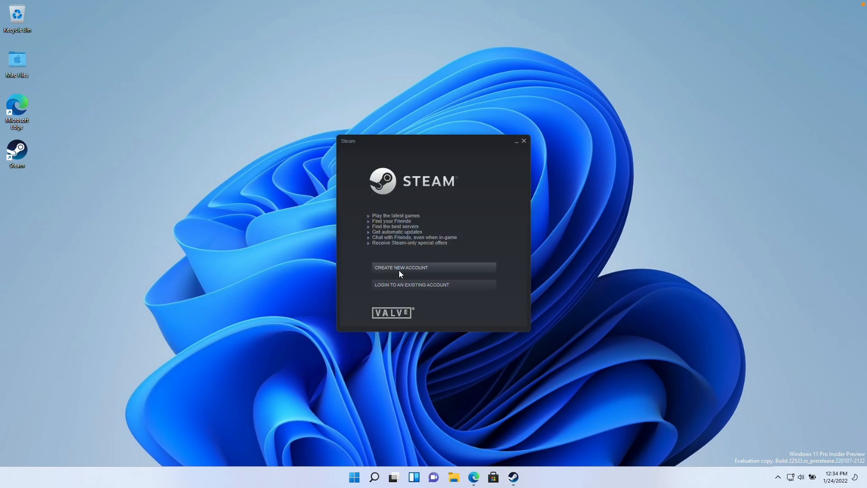
mouse_move(380, 288)
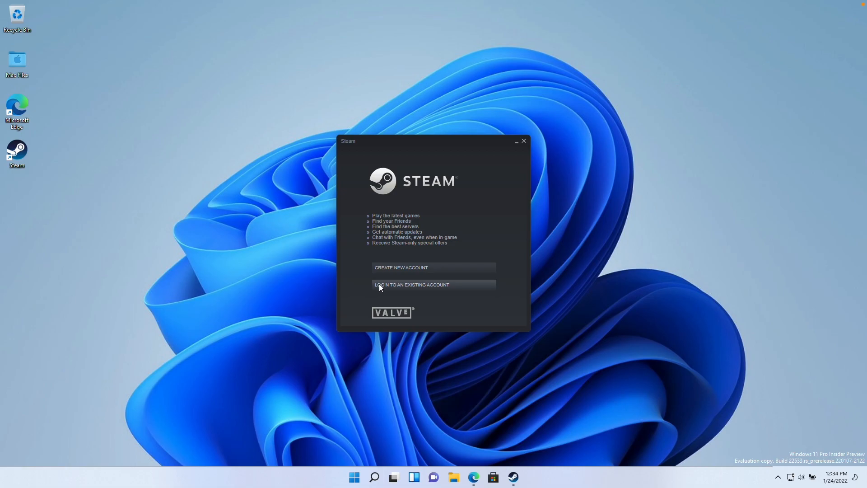
click(412, 285)
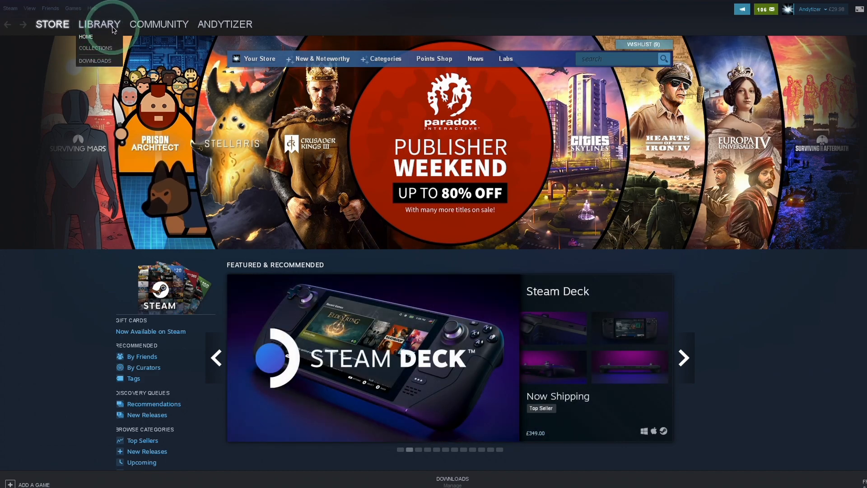
Find V Rising in the Steam store and buy it for your own account
click(615, 58)
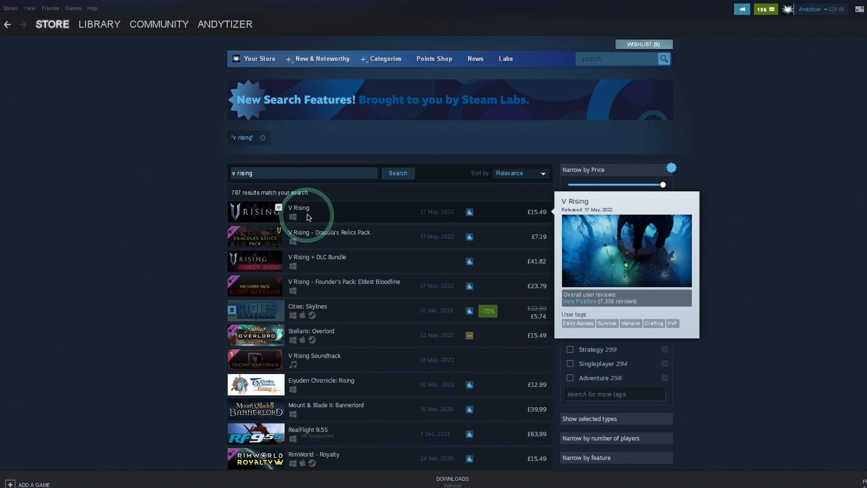
click(299, 211)
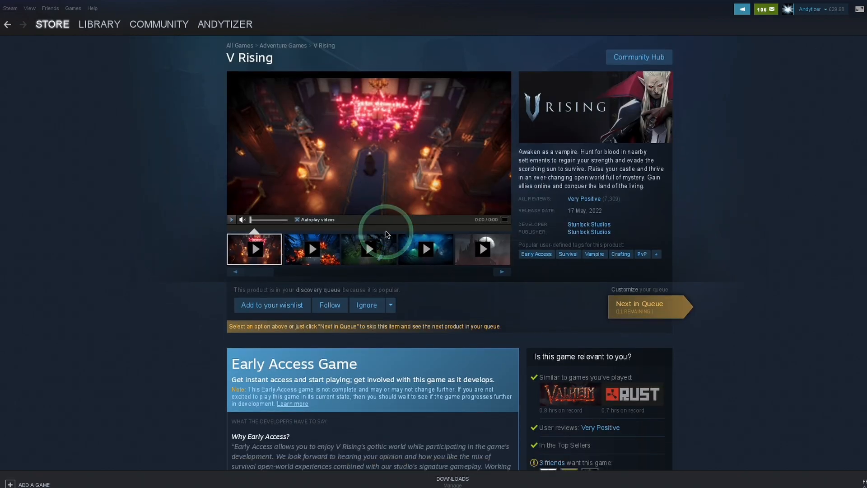
scroll(down, 3)
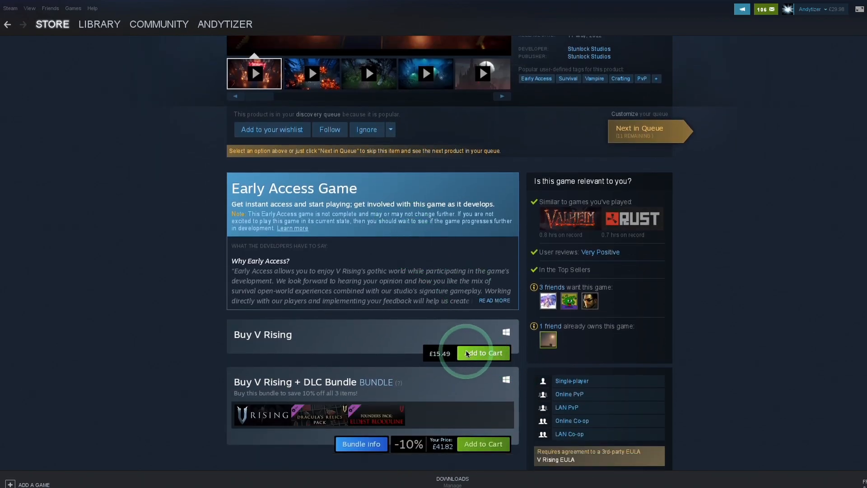
click(483, 353)
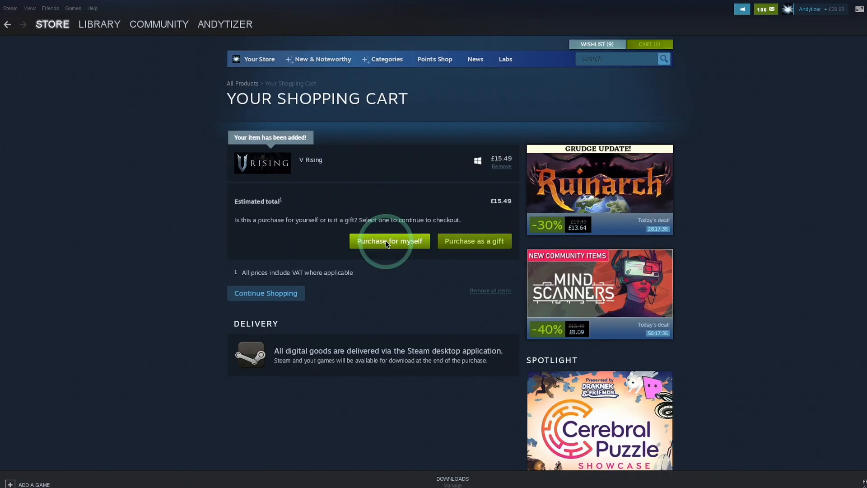
click(389, 241)
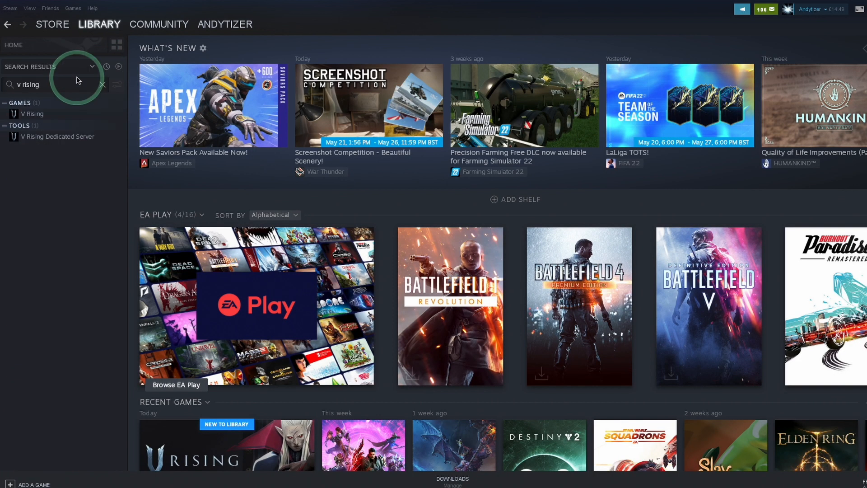
Install V Rising from its library page and close the install dialog
click(32, 113)
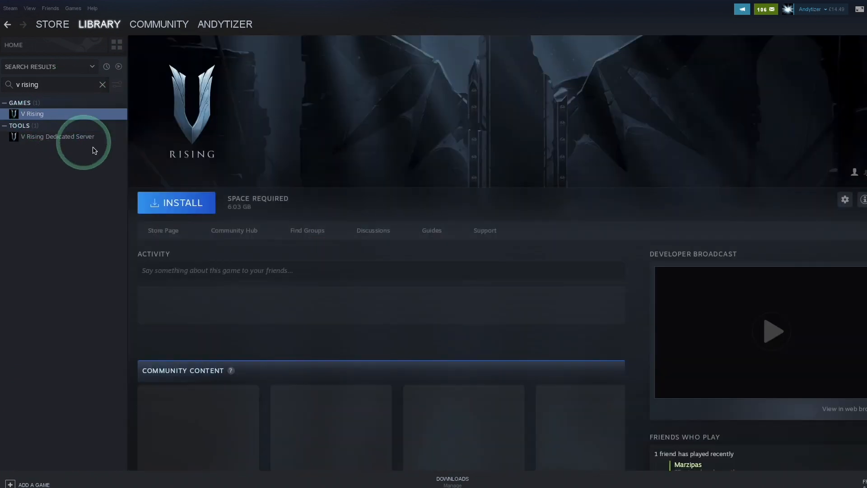
click(176, 202)
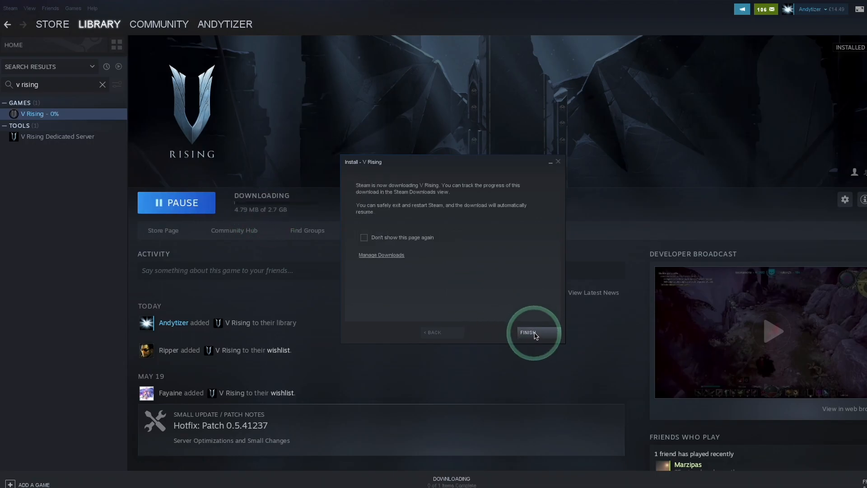
click(531, 333)
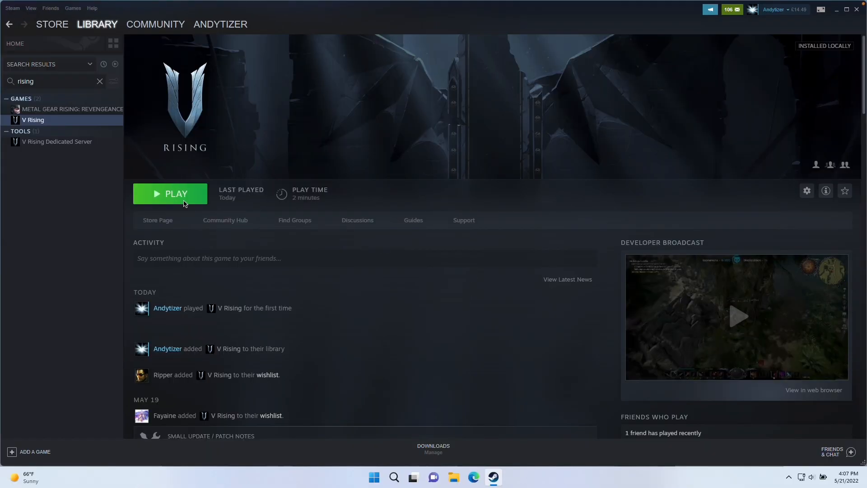
Launch V Rising from Steam and accept its license agreement
click(169, 194)
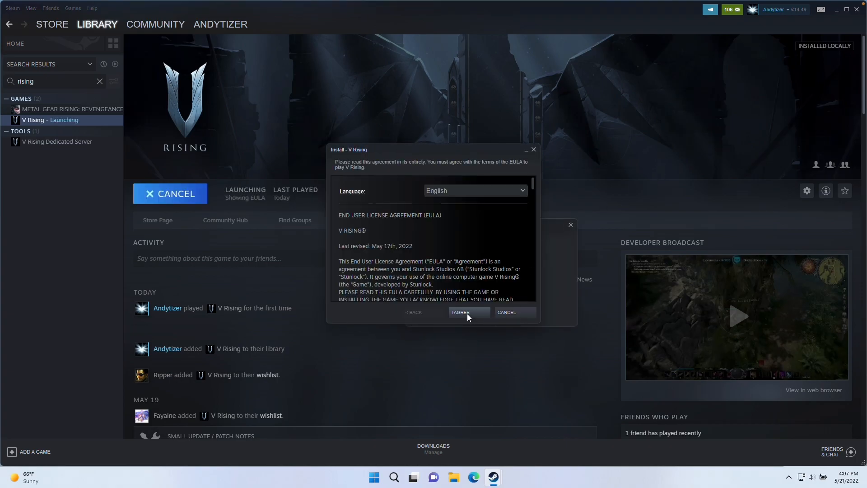
click(460, 312)
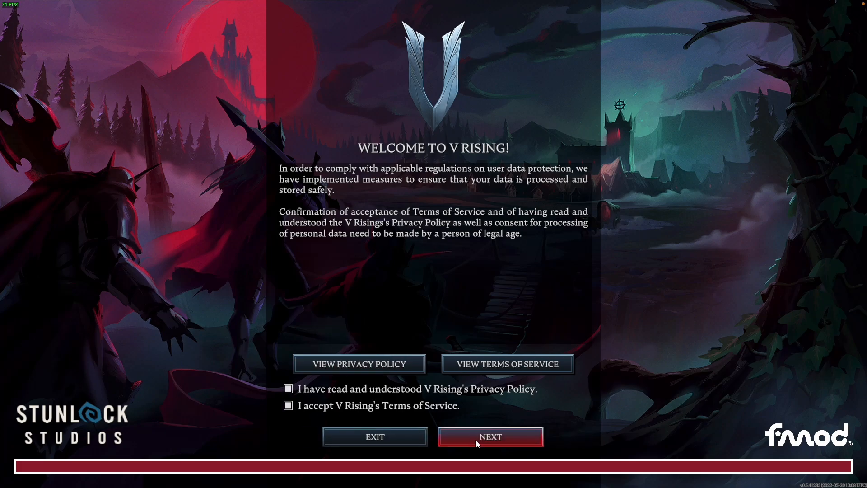
Accept the data protection and progress tracking prompts, choose PvE, and join a server
click(491, 436)
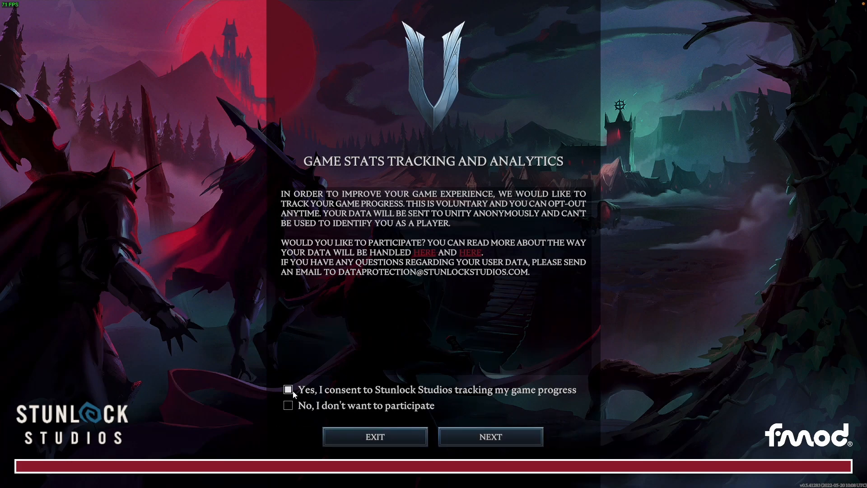
click(492, 437)
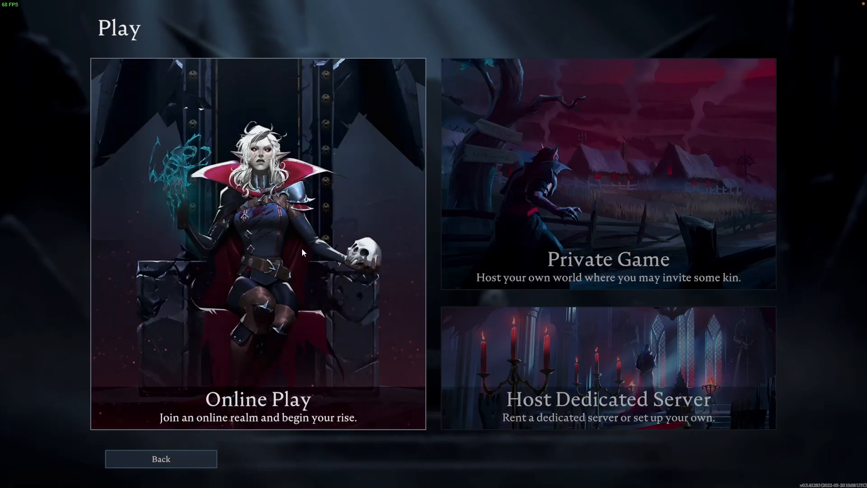
mouse_move(385, 365)
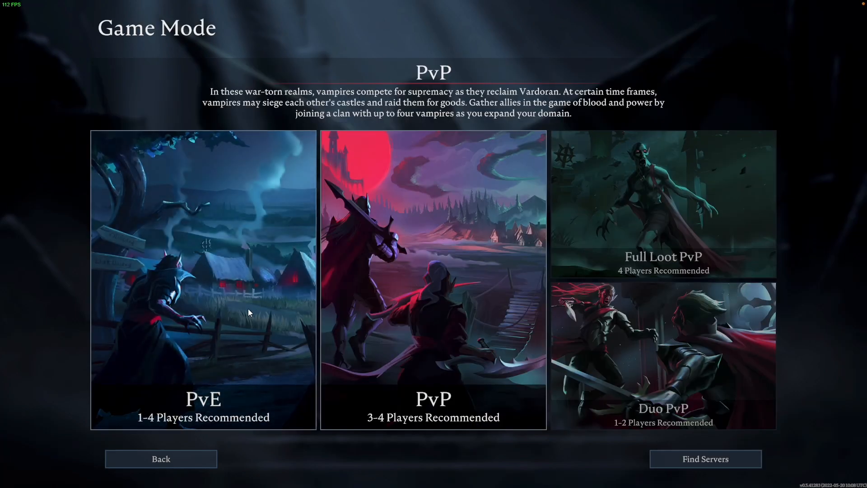
click(705, 458)
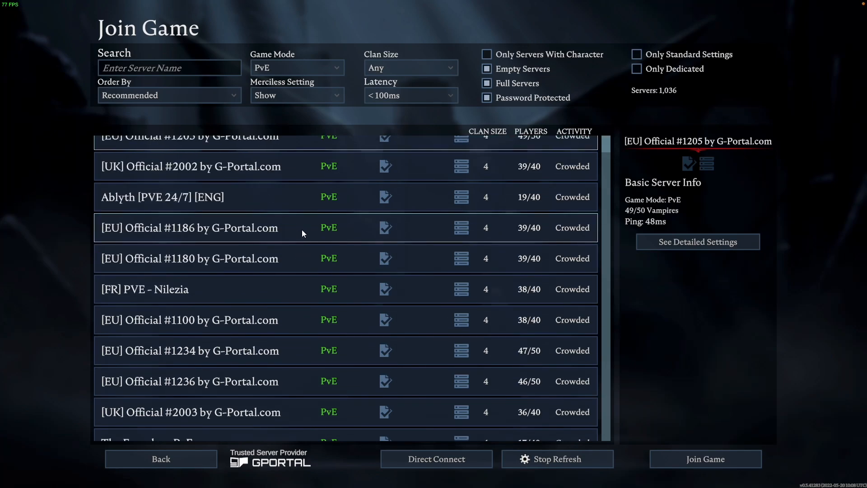
click(705, 459)
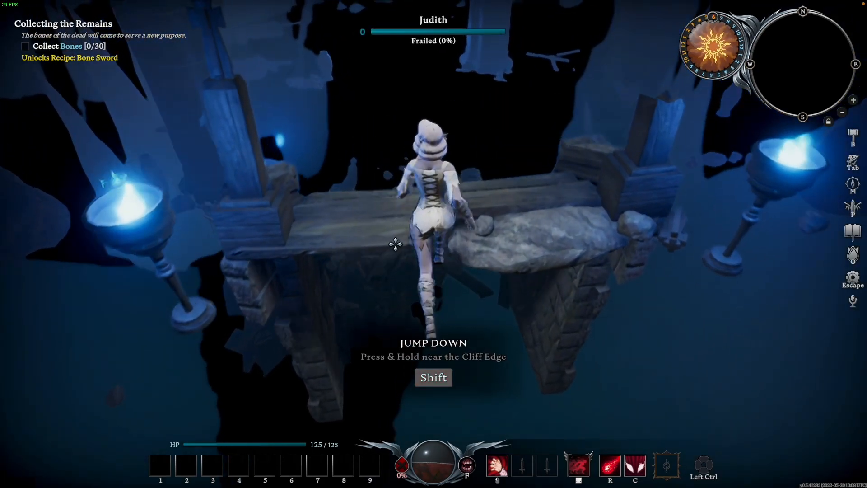
Release the game with Shift to return to the Mac desktop
key(shift)
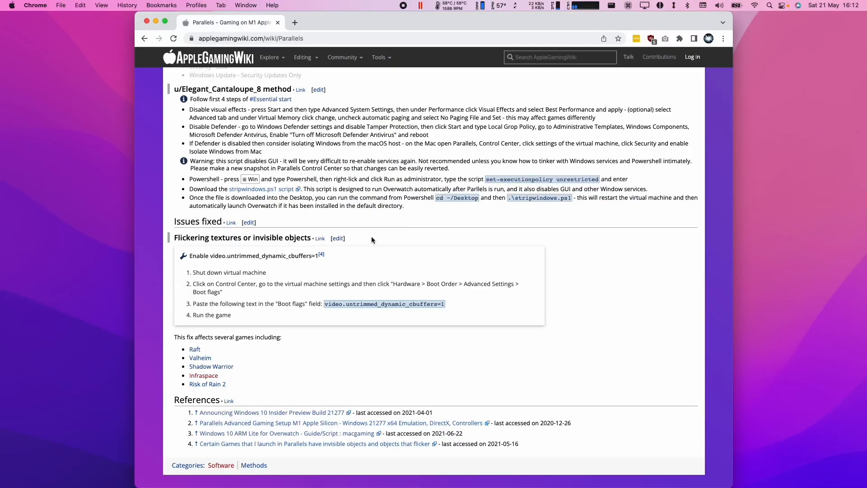
click(416, 5)
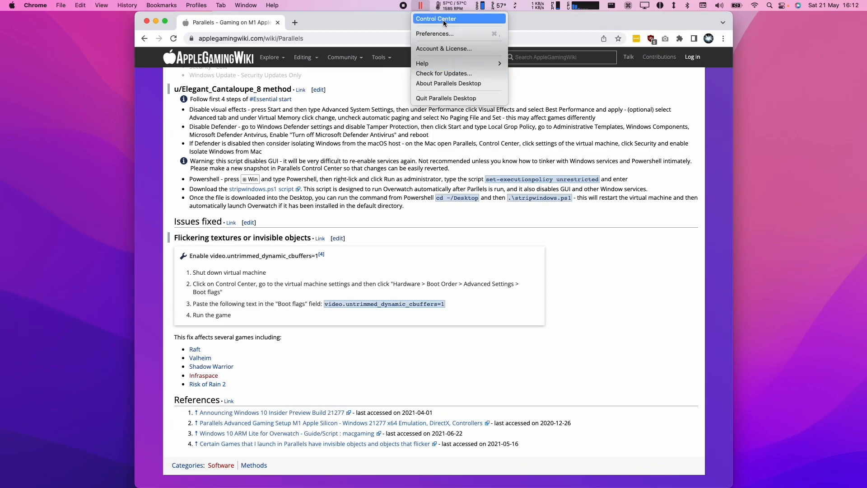
click(442, 19)
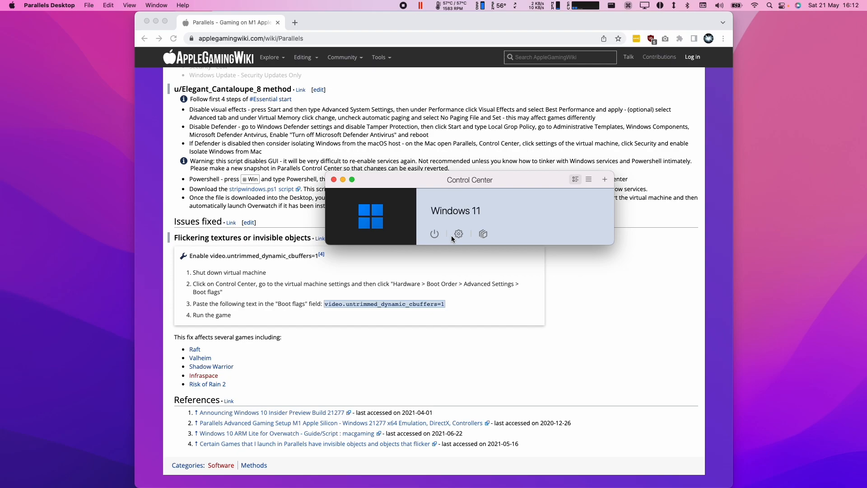
click(458, 234)
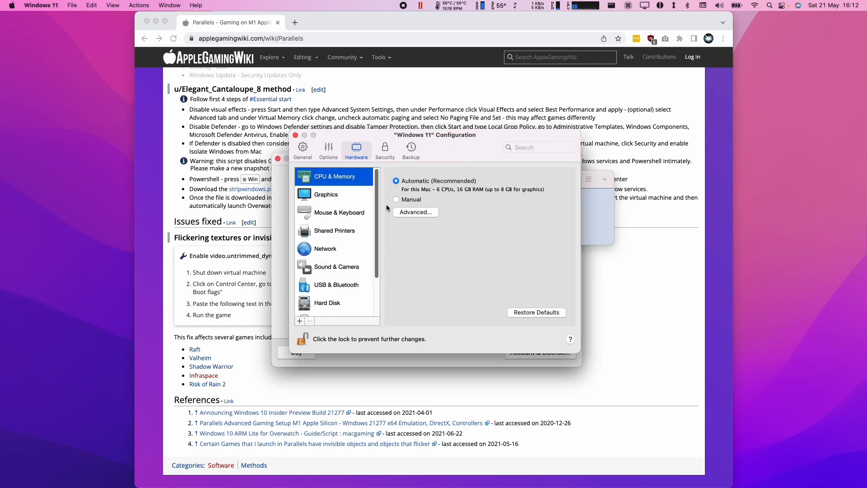
click(329, 307)
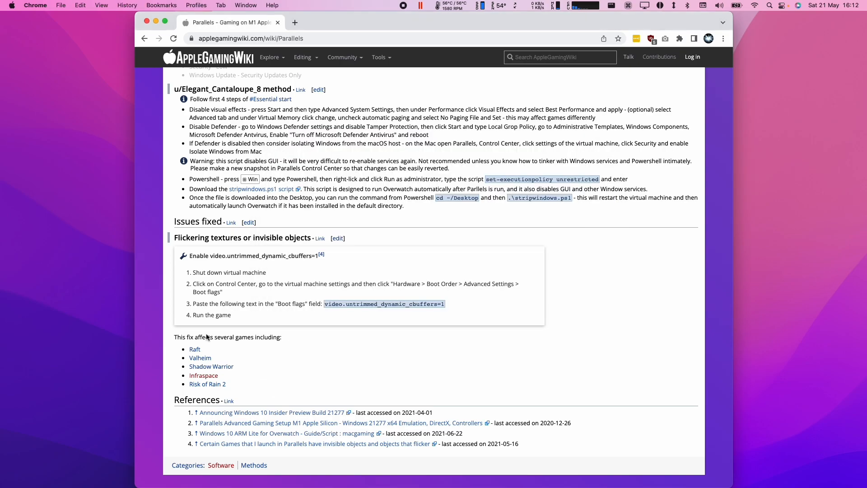
right_click(437, 304)
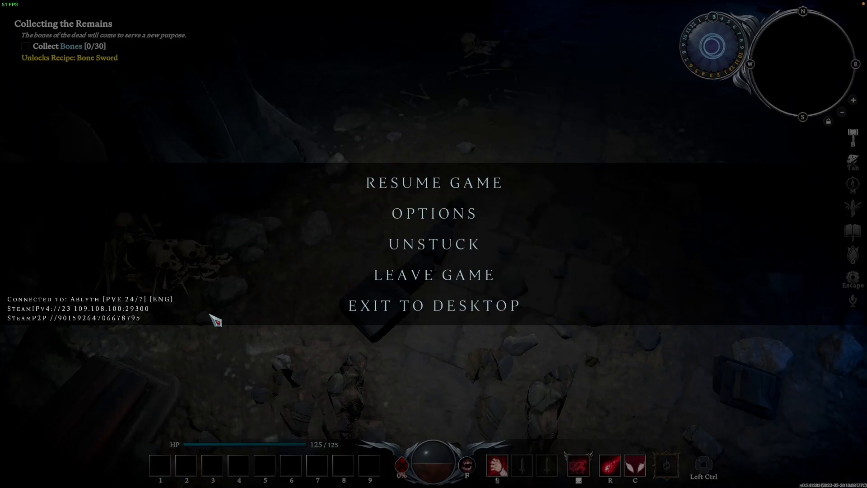
Resume the game and walk the vampire across the crypt floor
click(433, 183)
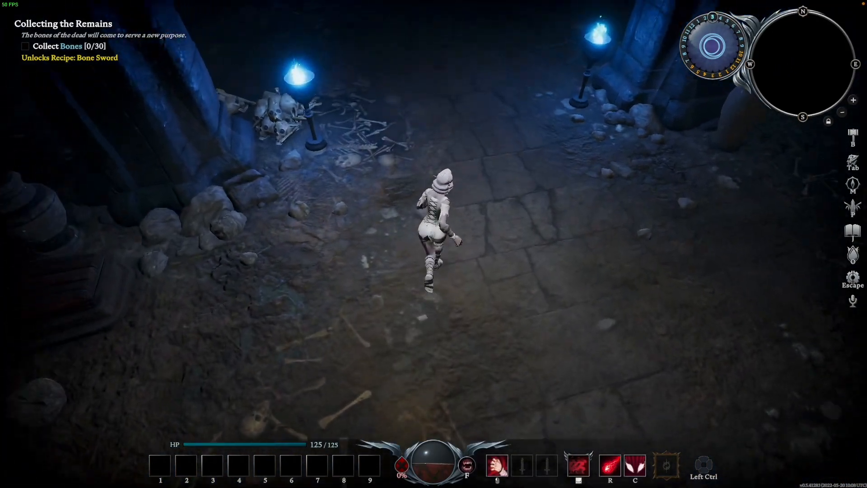
click(540, 241)
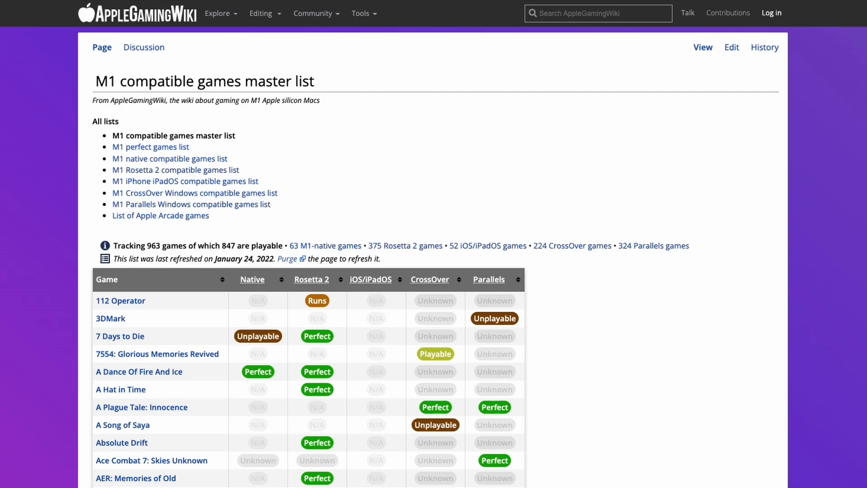
Scroll through the M1 compatible games table from A to D
scroll(down, 3)
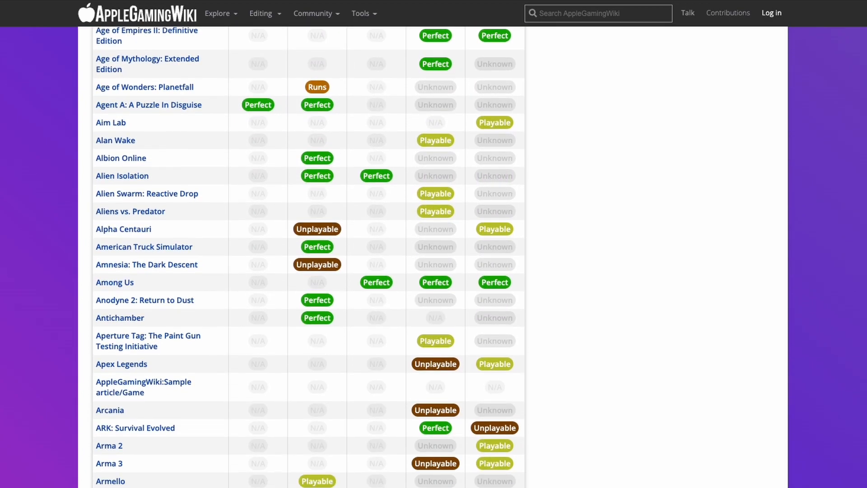
scroll(down, 3)
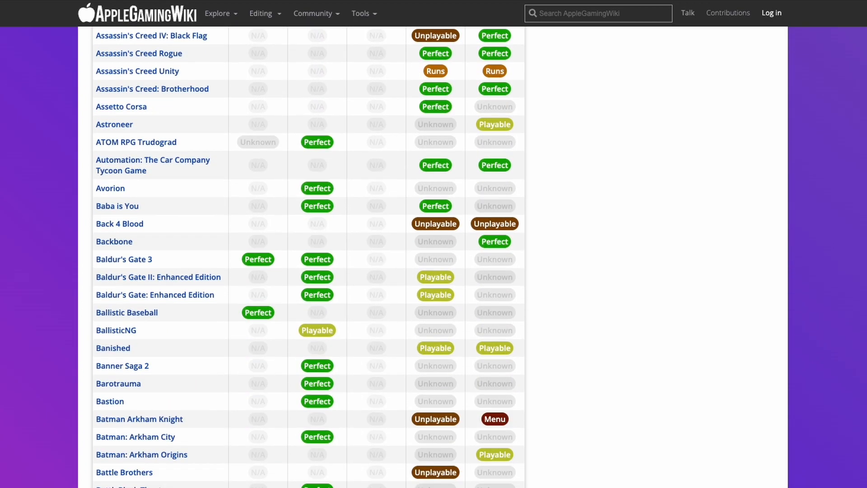
scroll(down, 3)
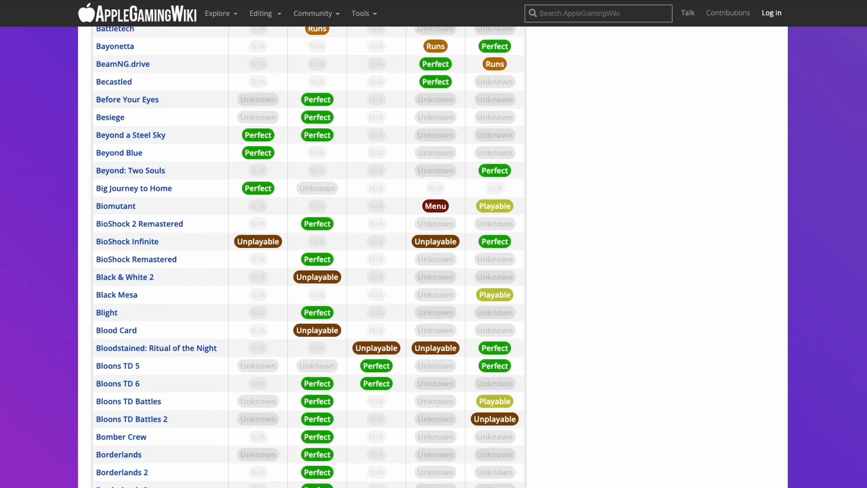
scroll(down, 3)
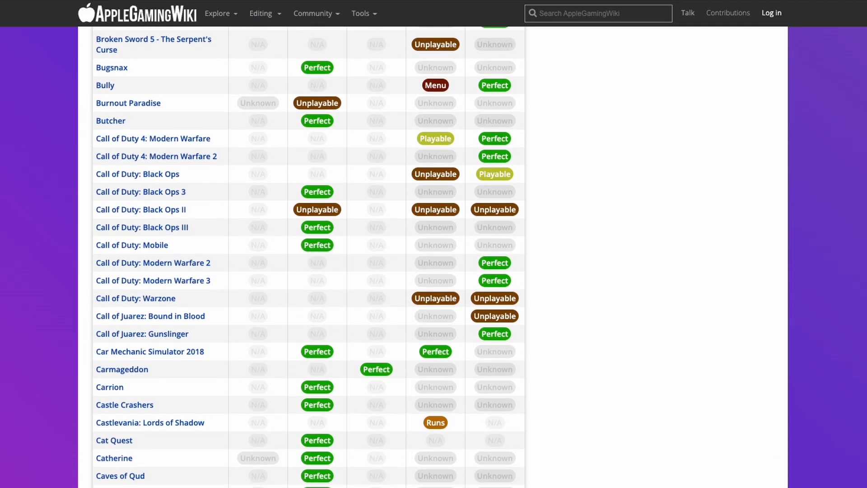
scroll(down, 3)
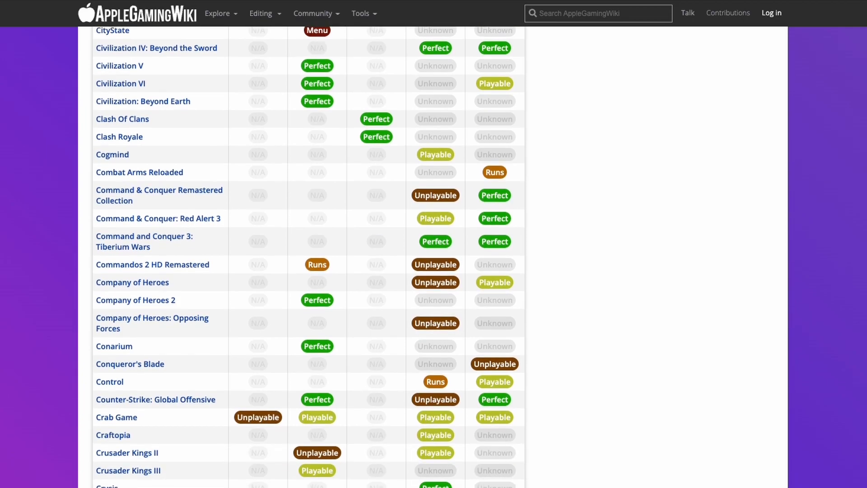
scroll(down, 3)
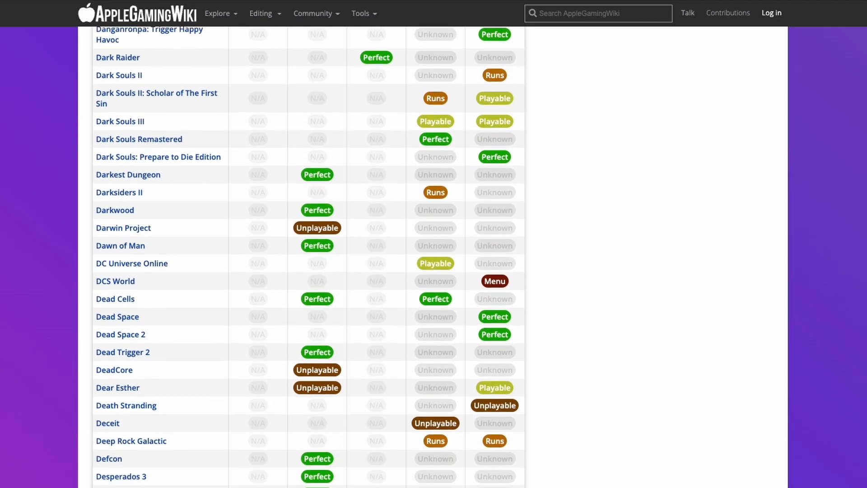
scroll(down, 3)
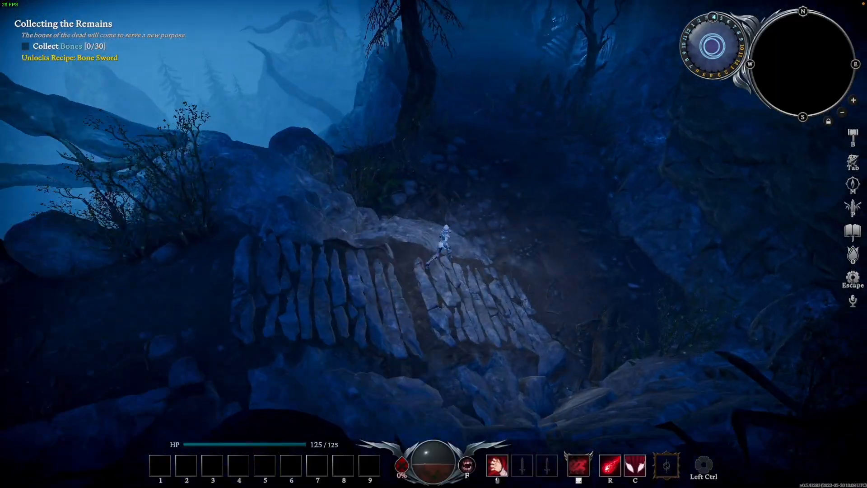
Walk the vampire up the stone path into the forest
click(477, 145)
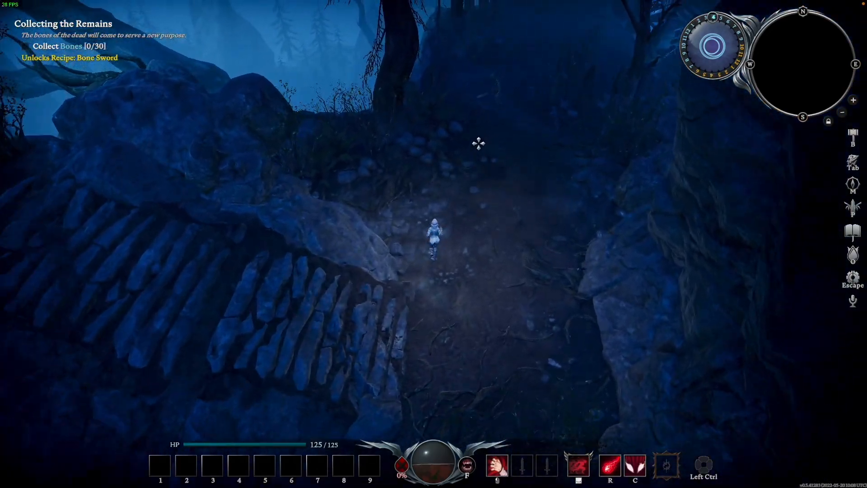